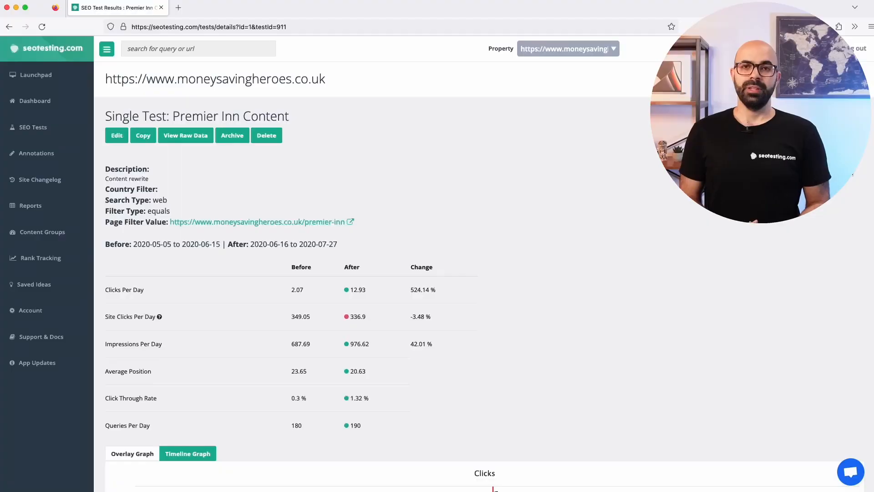
From the SEO Tests list, start a new single test for seotesting.com
scroll("down", 3)
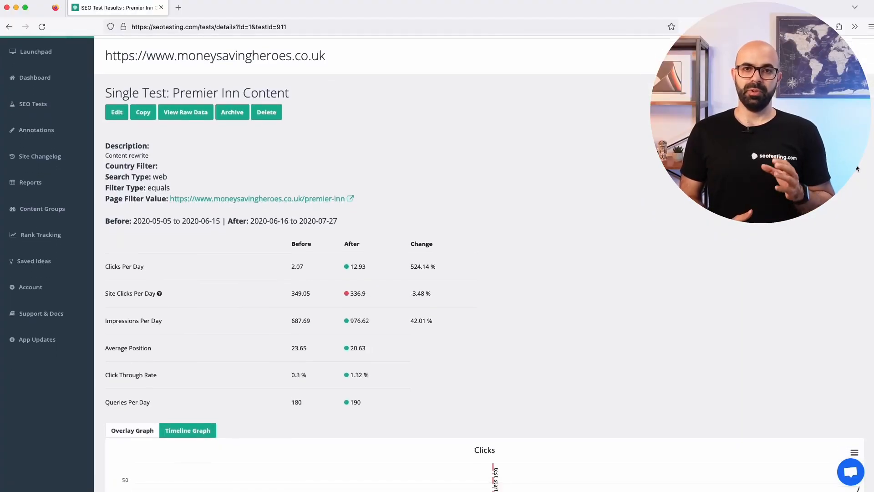
scroll("down", 3)
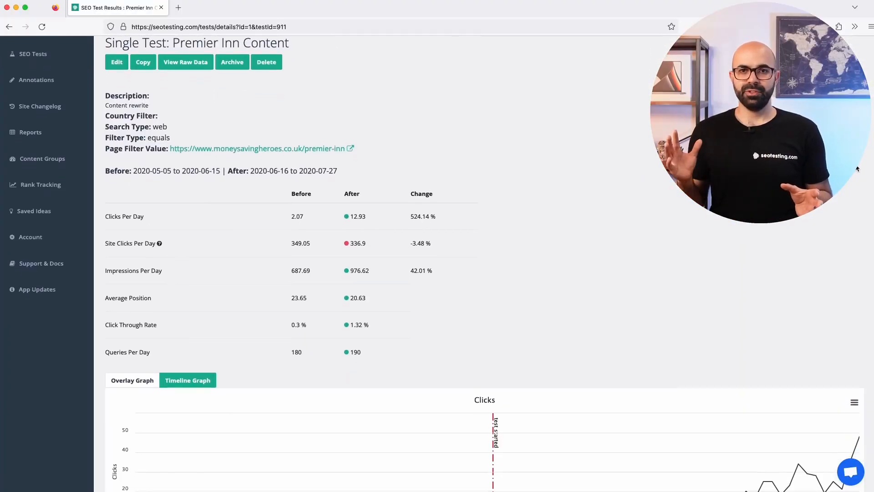
scroll("down", 3)
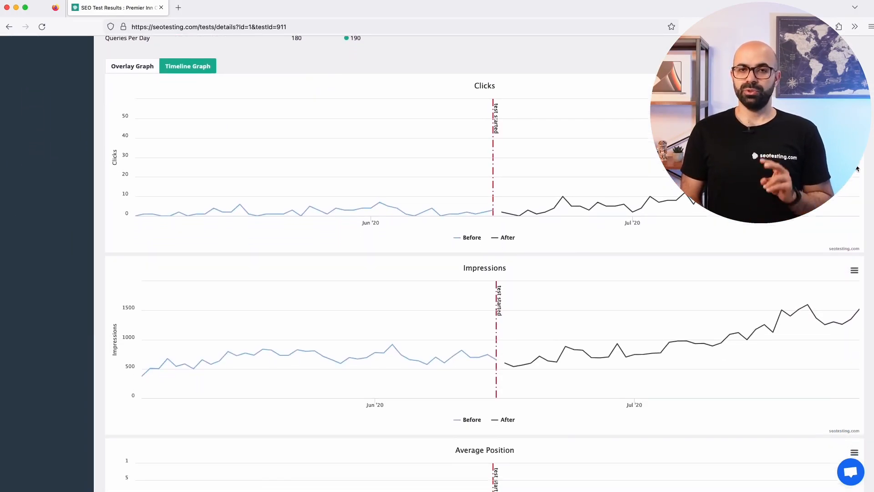
scroll("down", 3)
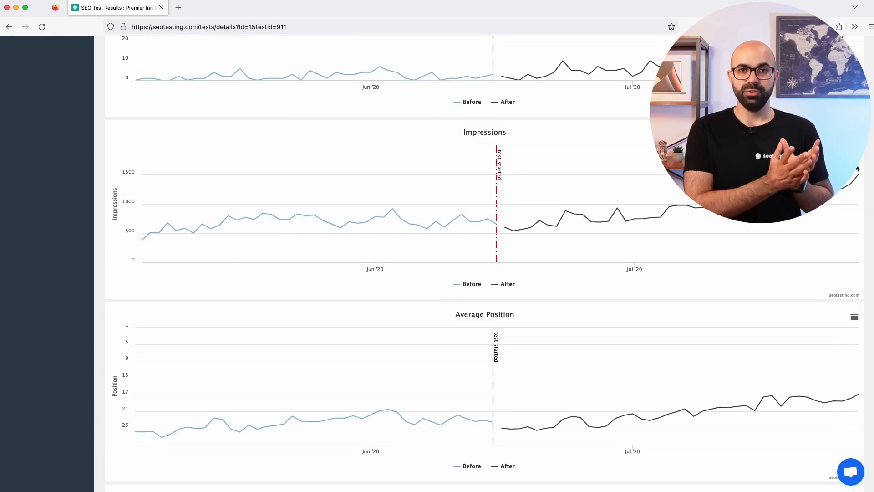
scroll("down", 3)
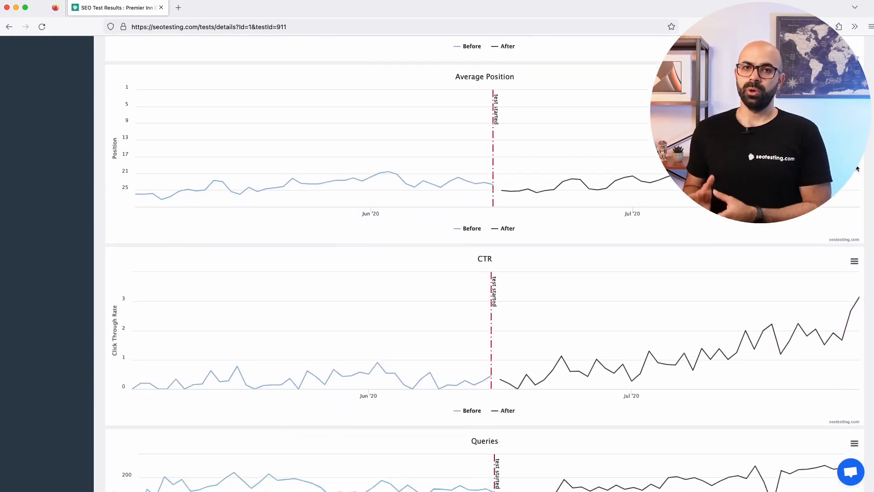
scroll("down", 3)
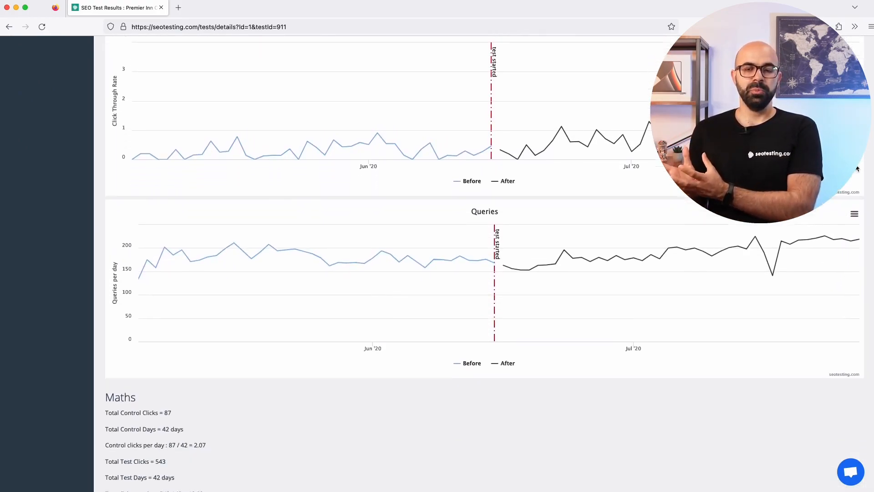
scroll("down", 3)
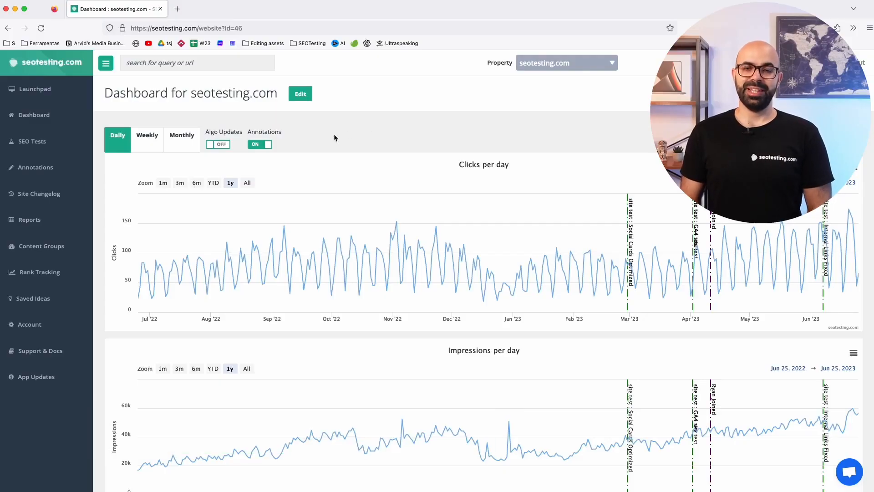
left_click(31, 141)
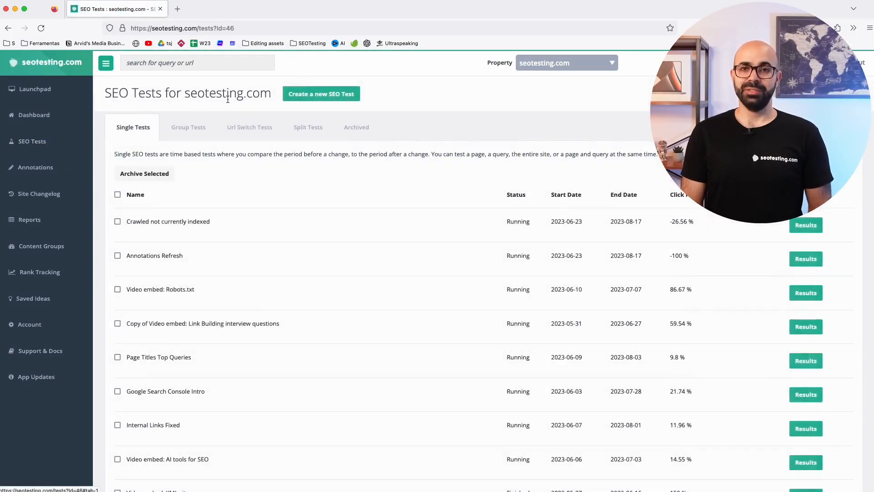
left_click(320, 93)
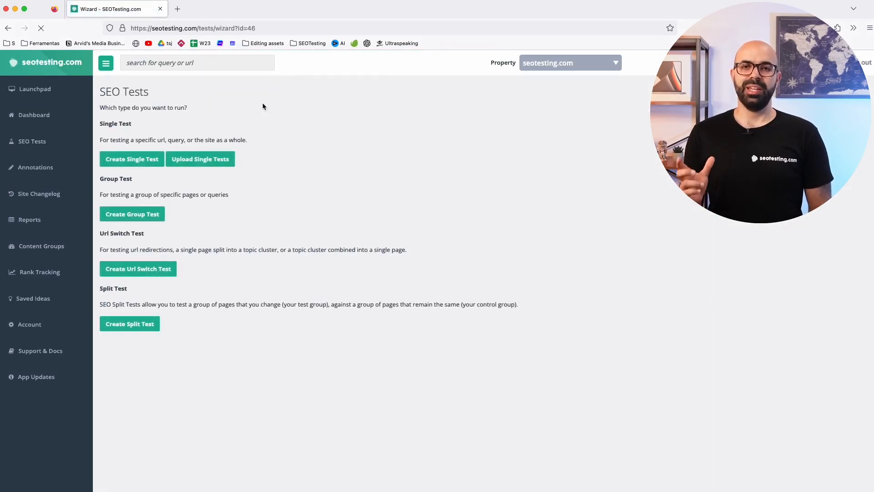
left_click(132, 159)
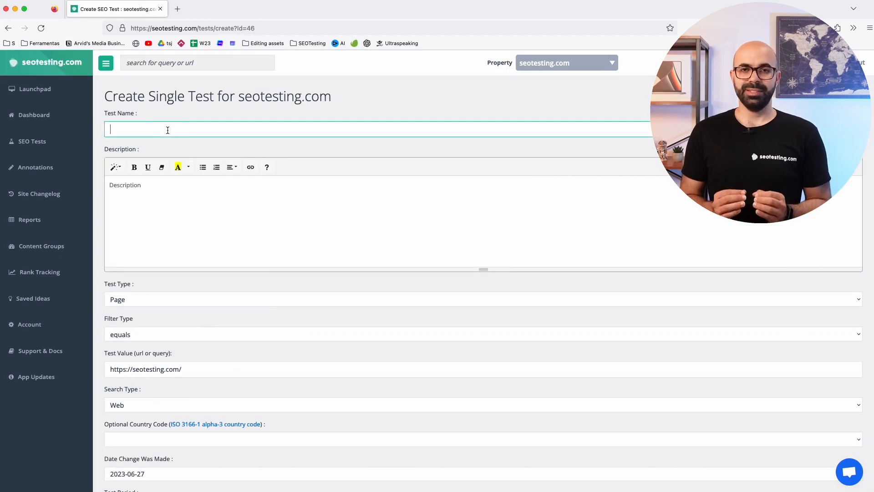
Name the new test 'Testing new home page H1'
type("Testing new home page H1")
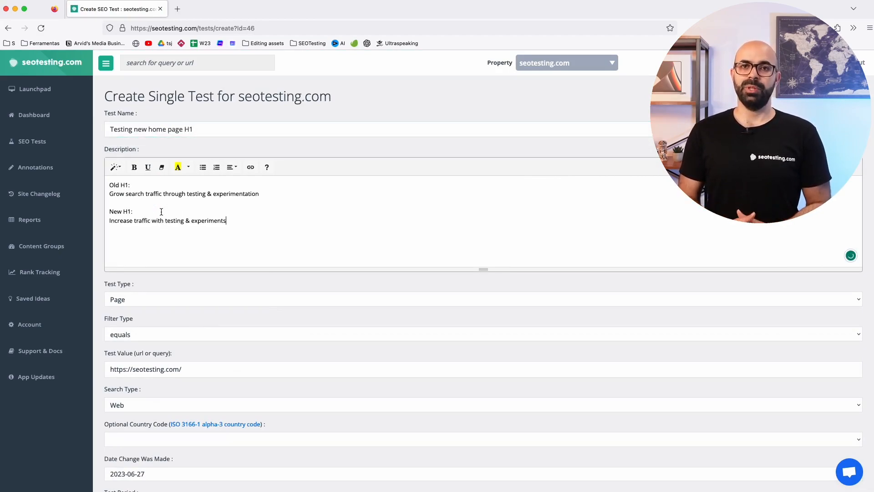
scroll("down", 3)
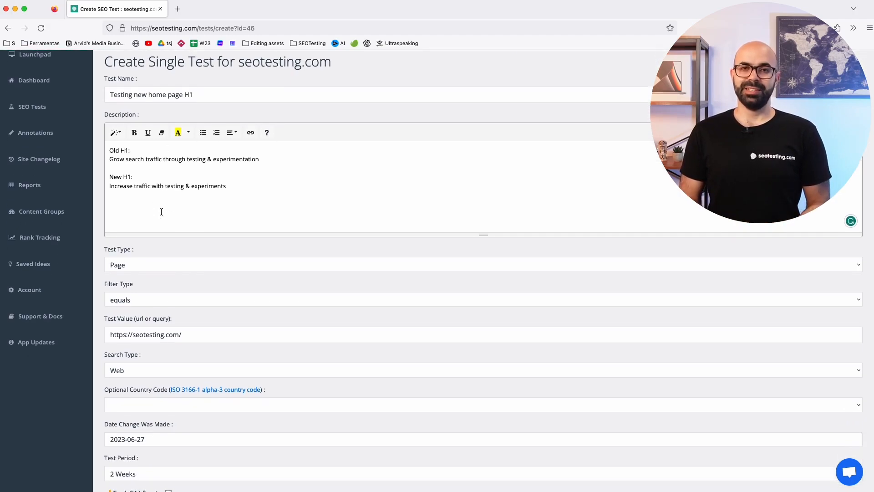
scroll("down", 3)
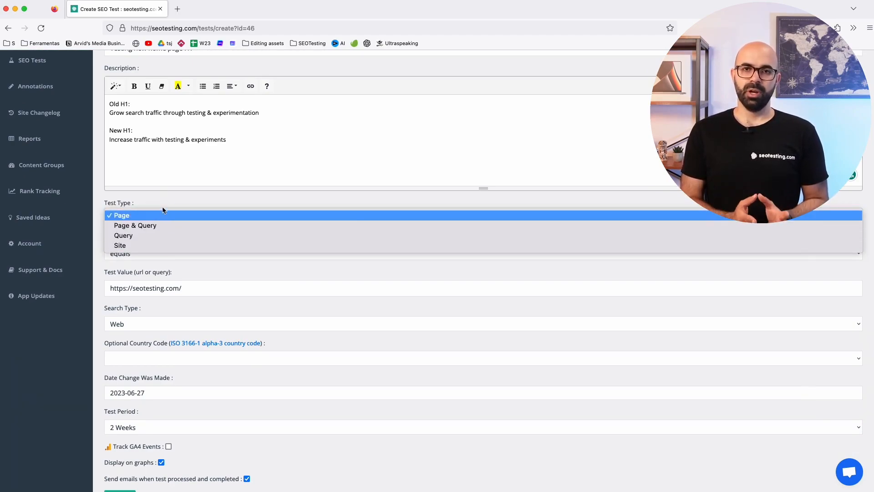
left_click(121, 215)
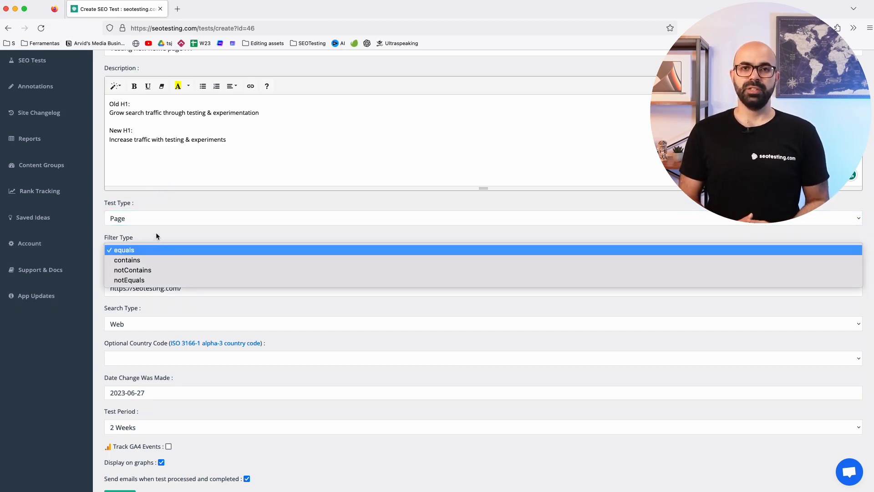
left_click(123, 249)
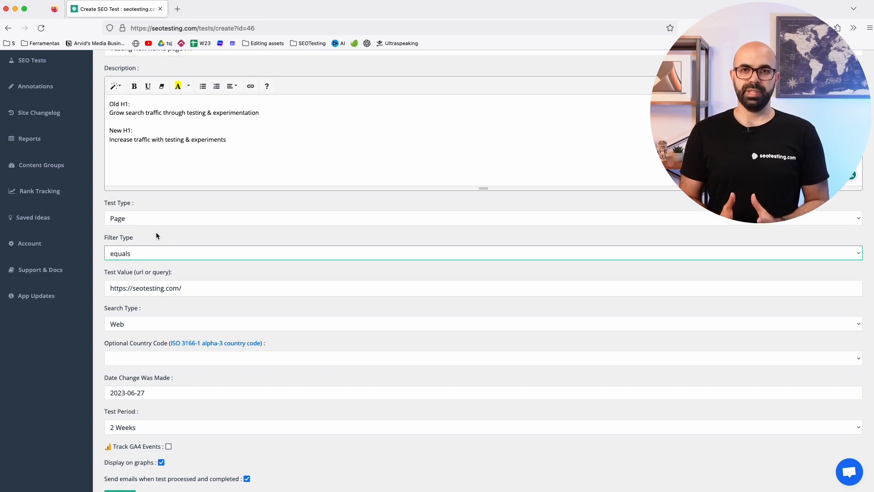
mouse_move(142, 316)
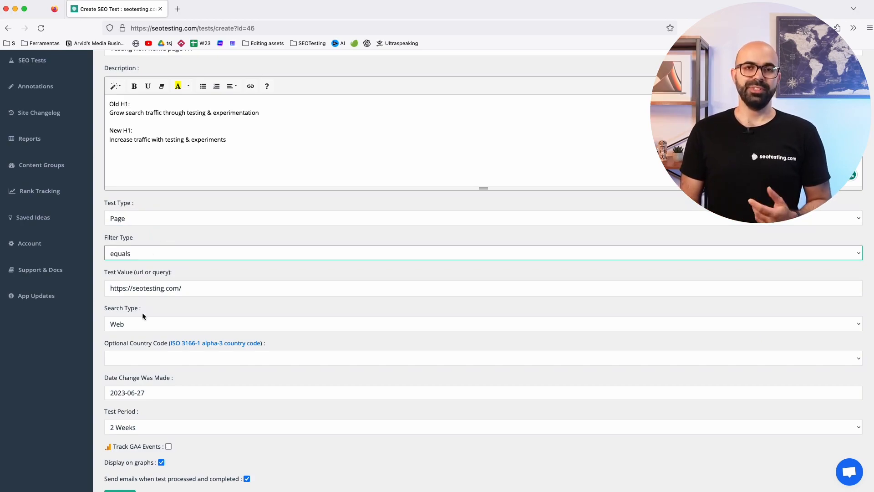
left_click(482, 323)
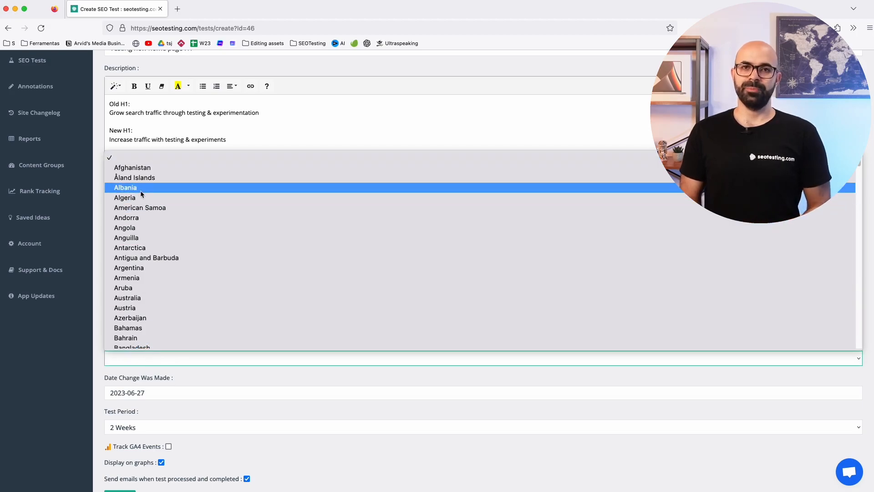
left_click(482, 358)
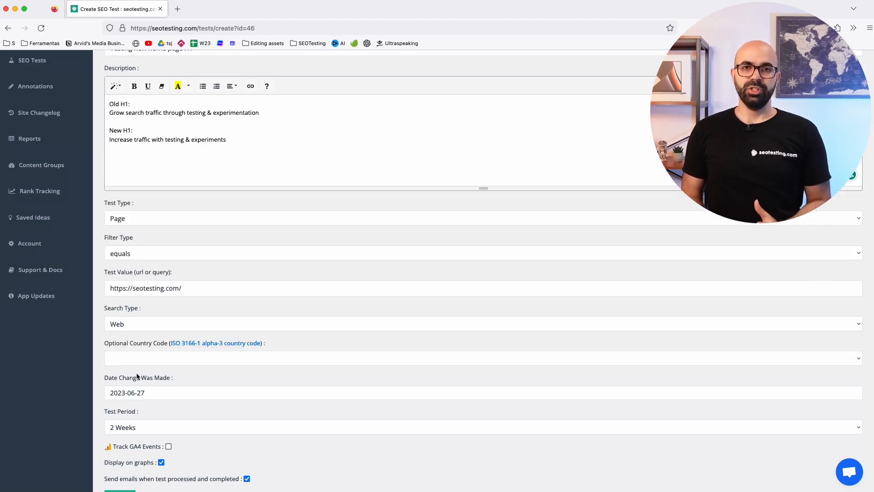
Set the change date to 2023-06-21 and the test period to 4 weeks
left_click(127, 393)
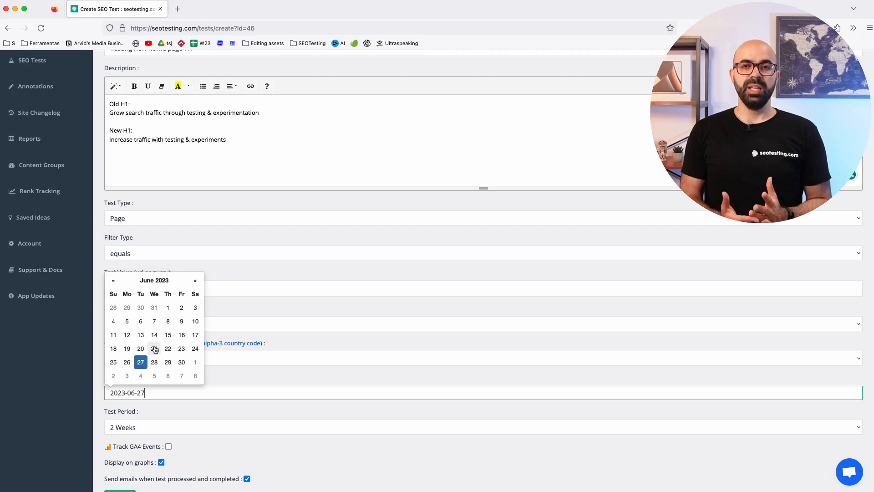
left_click(127, 335)
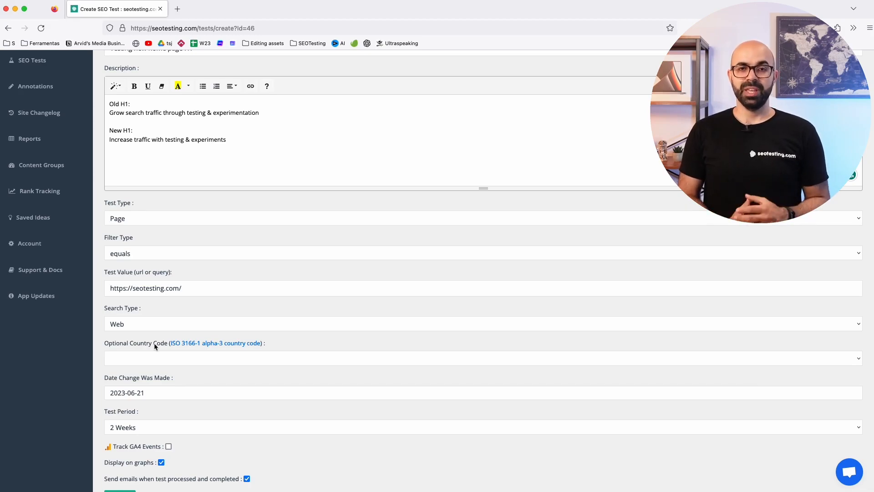
left_click(482, 427)
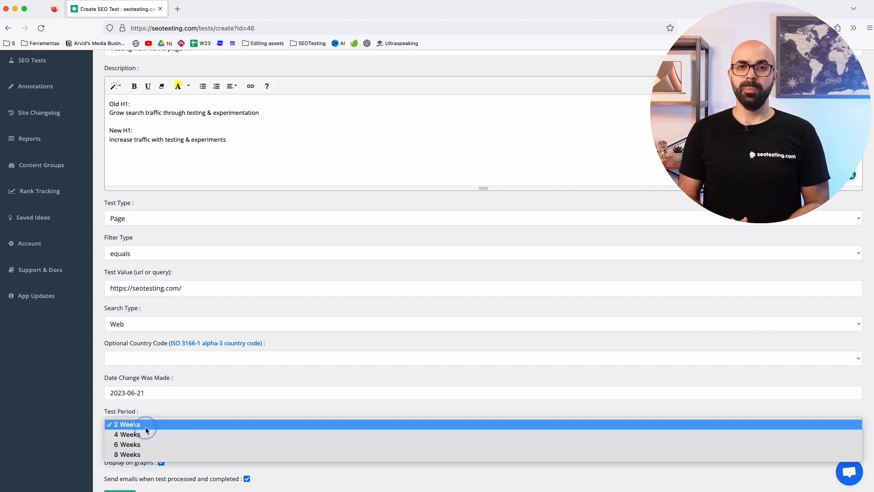
left_click(126, 434)
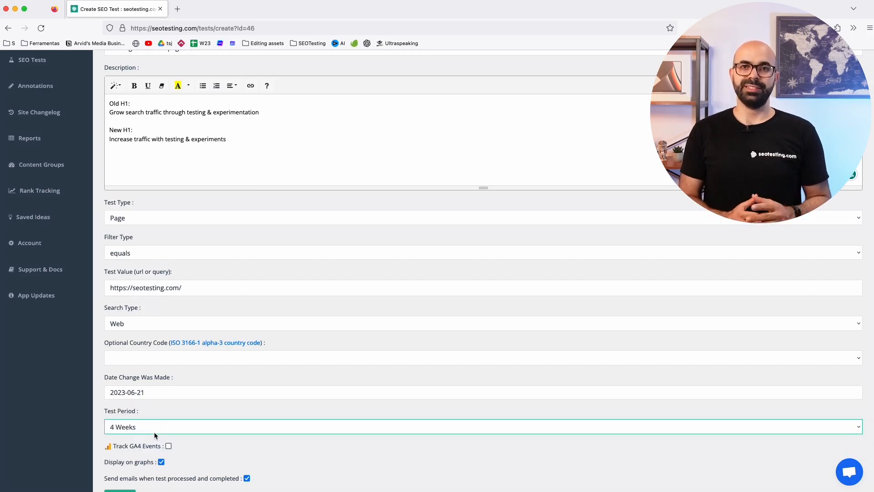
scroll("down", 3)
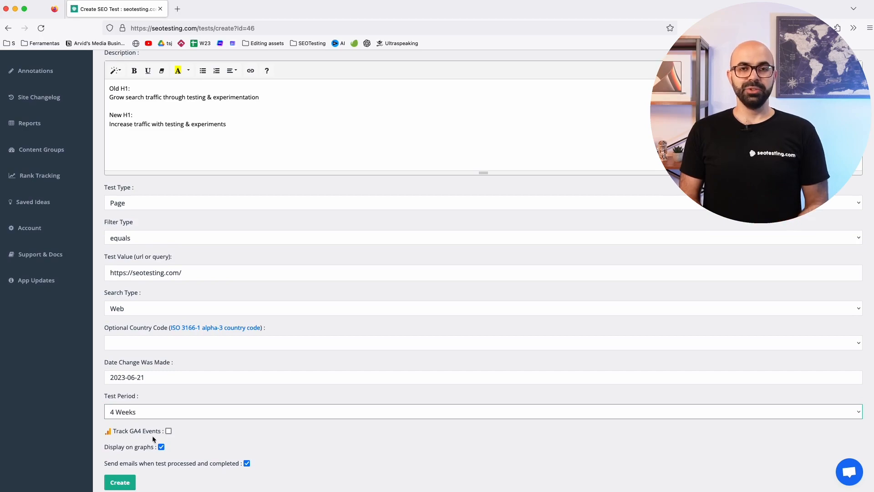
Set the control period to 2022-05-25 through 2022-06-21, then save and start the test
left_click(120, 482)
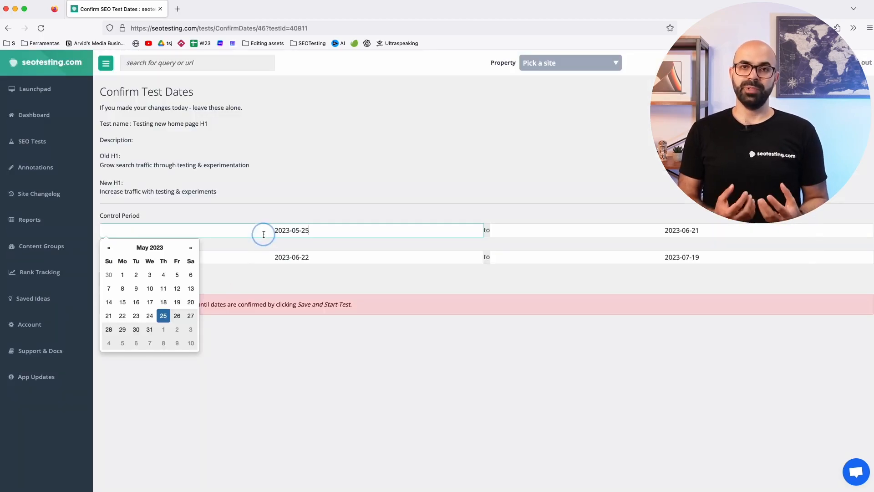
left_click(150, 247)
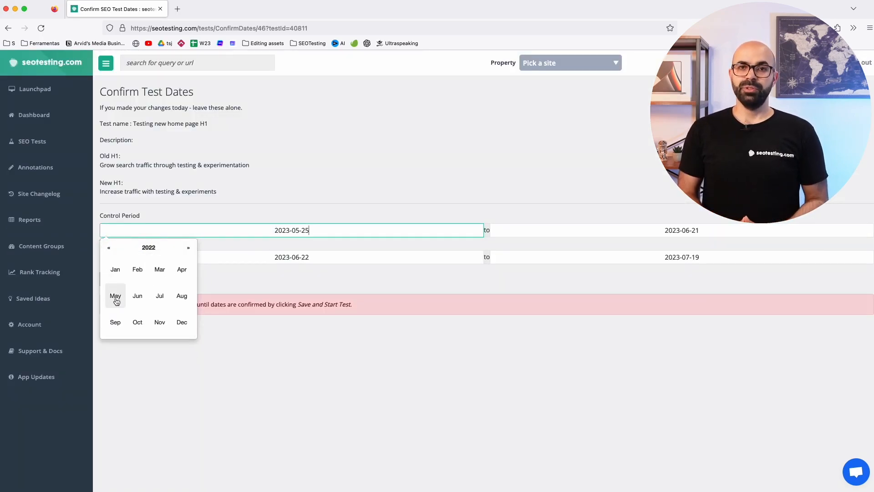
left_click(115, 296)
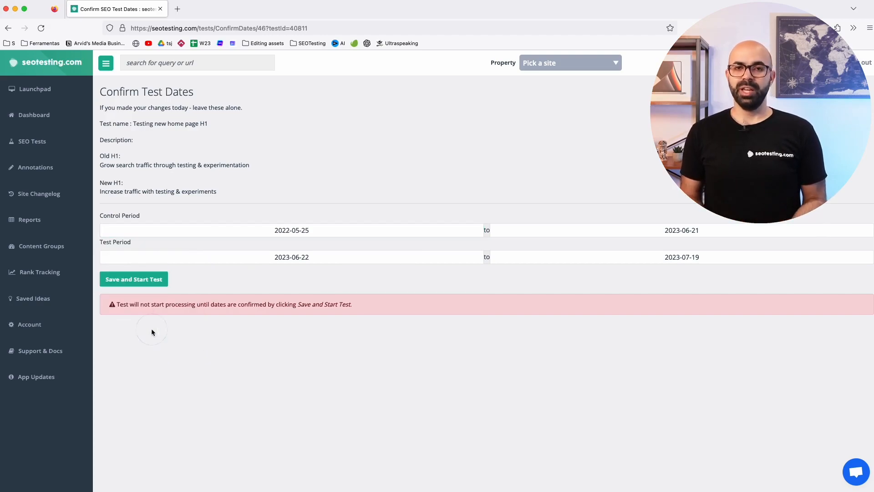
left_click(681, 230)
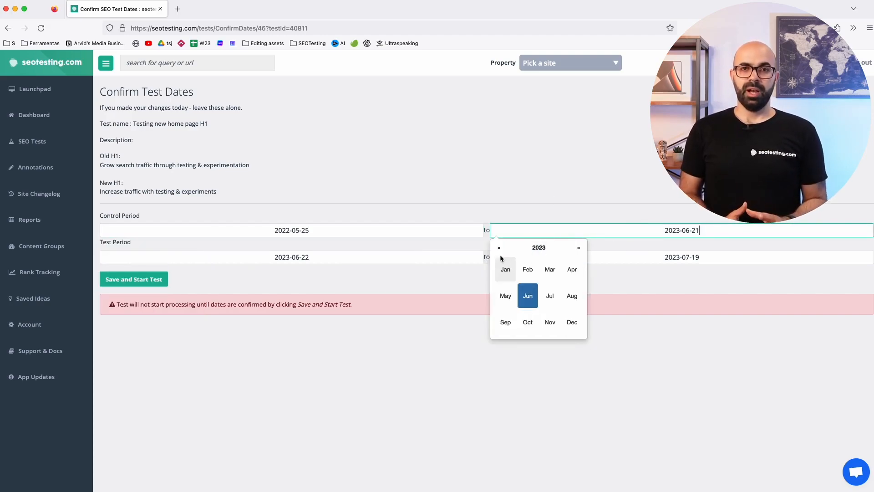
left_click(527, 296)
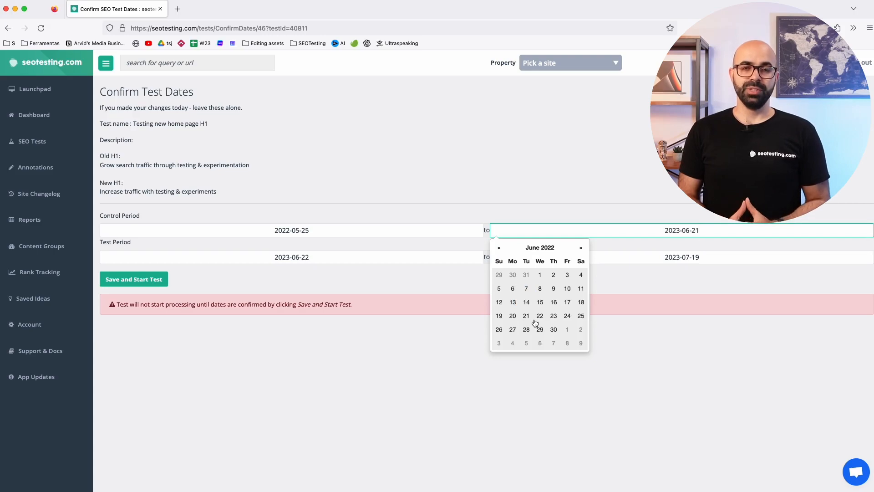
left_click(526, 315)
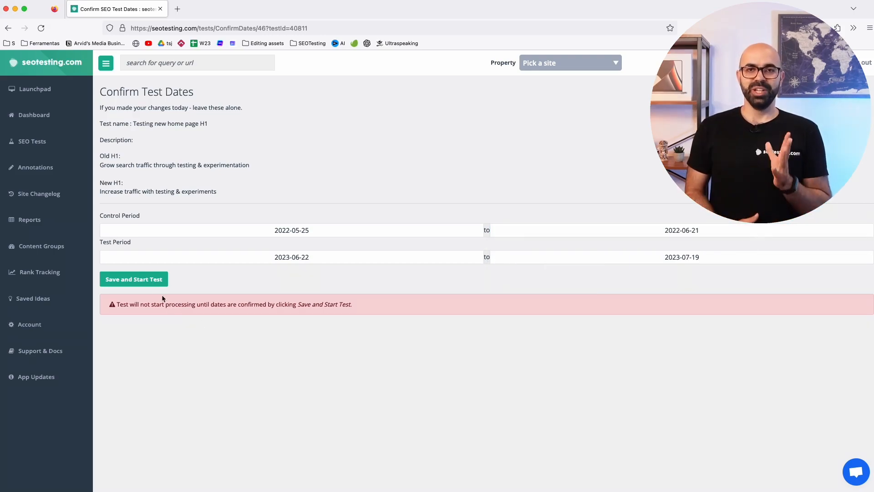
left_click(133, 279)
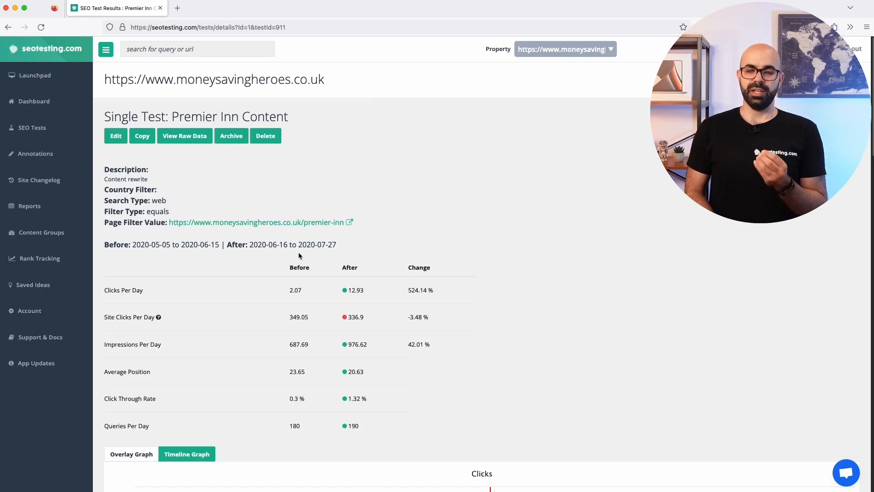
mouse_move(355, 281)
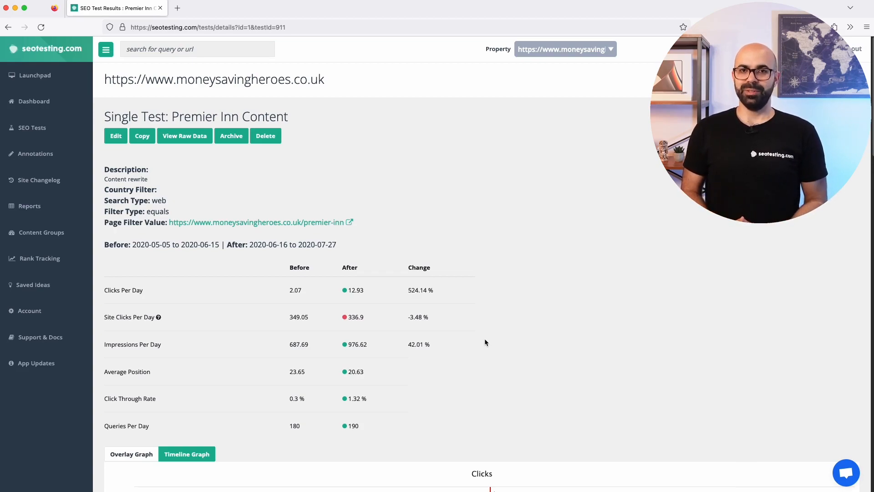
Scroll past the Premier Inn Content metric graphs to the Maths section and p-value
scroll("down", 3)
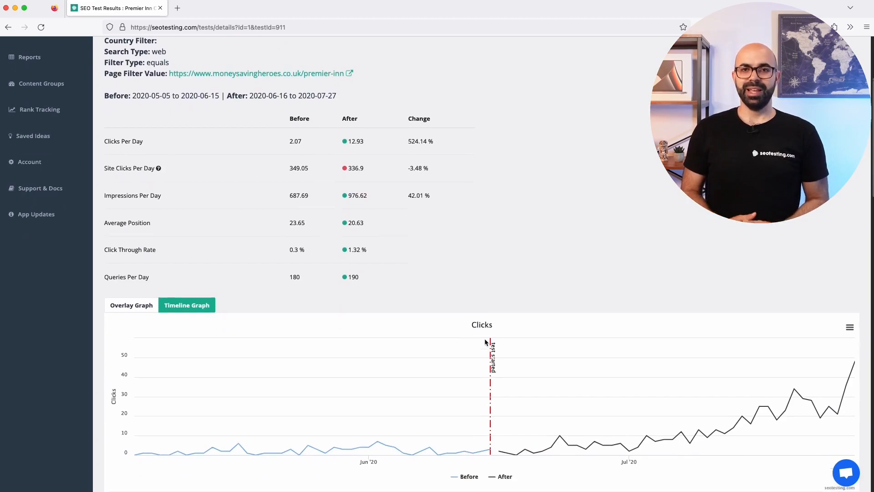
scroll("down", 3)
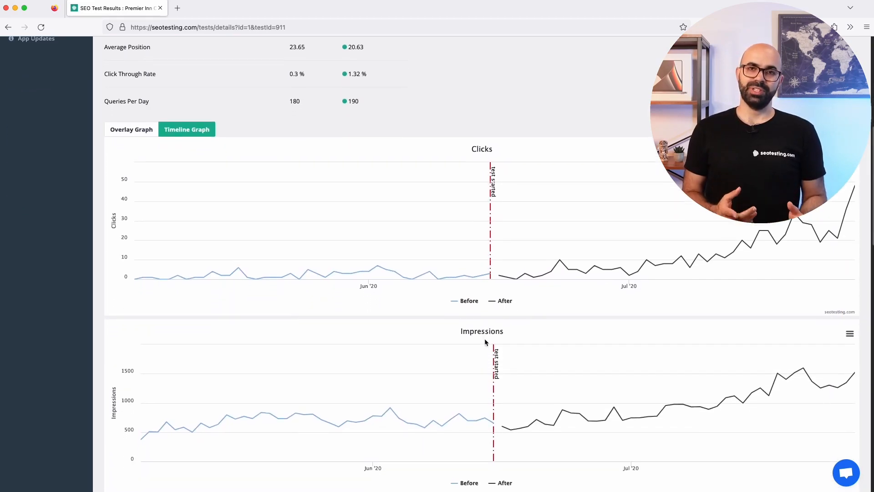
scroll("down", 3)
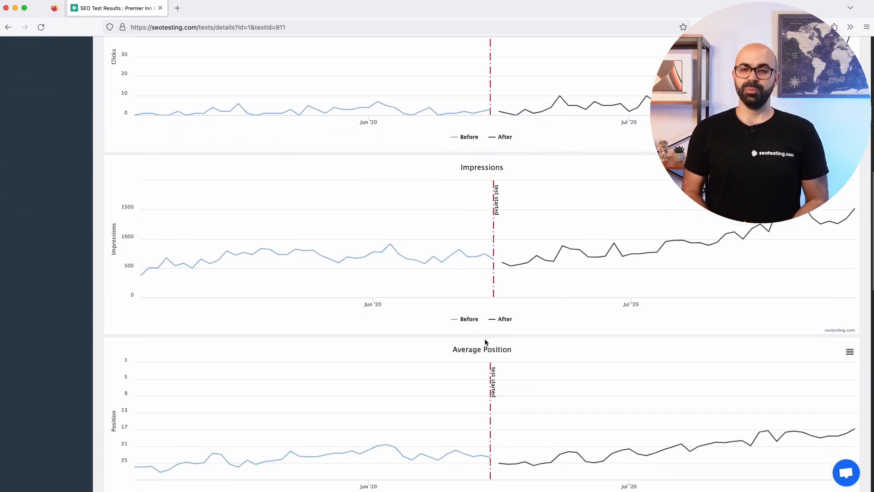
scroll("down", 3)
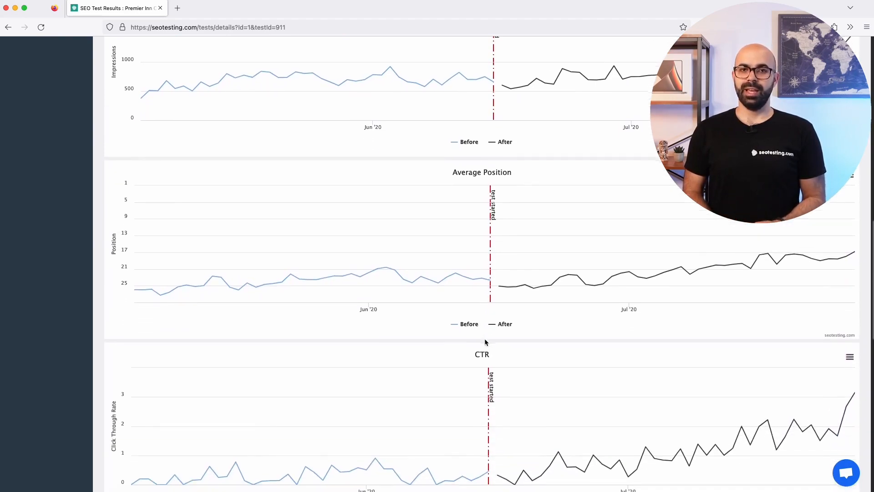
scroll("down", 3)
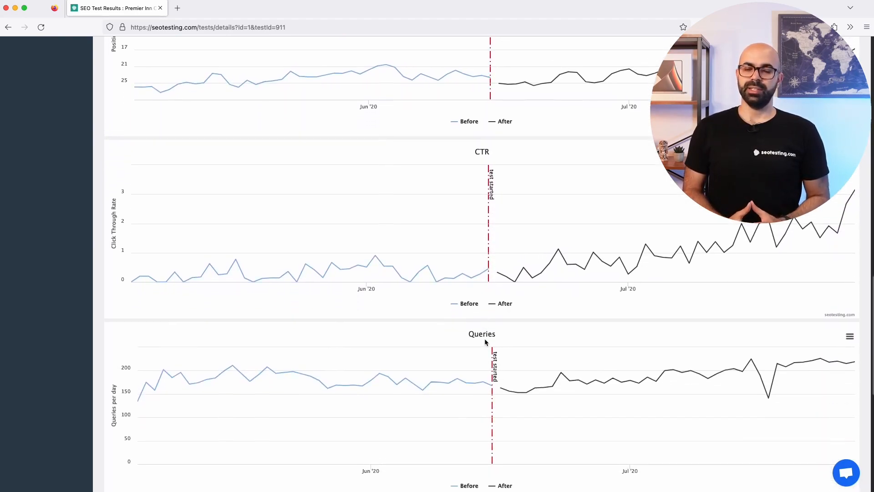
scroll("down", 3)
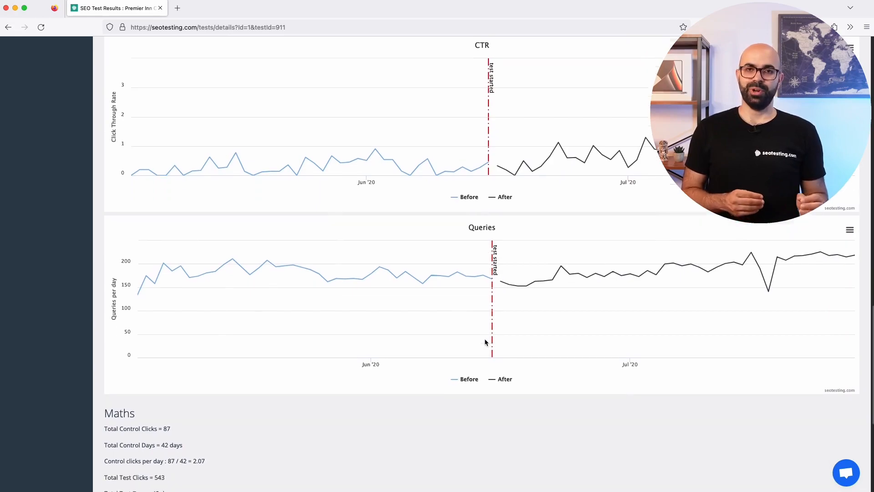
scroll("down", 3)
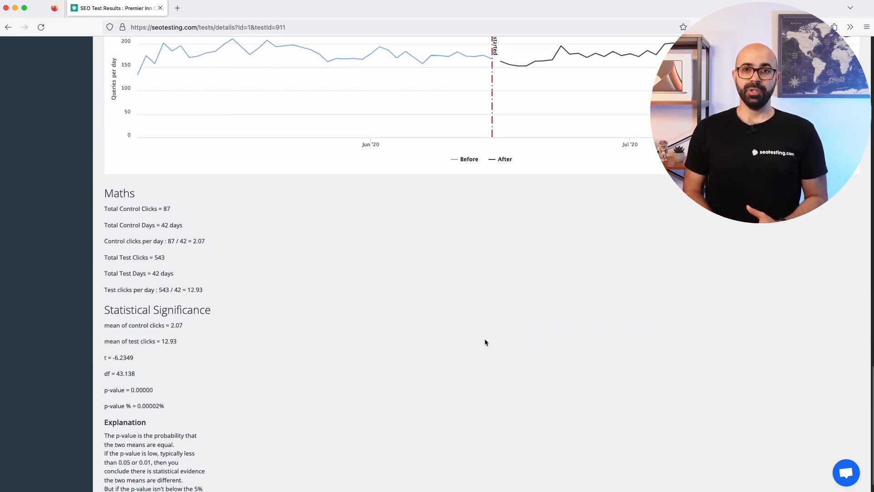
mouse_move(100, 406)
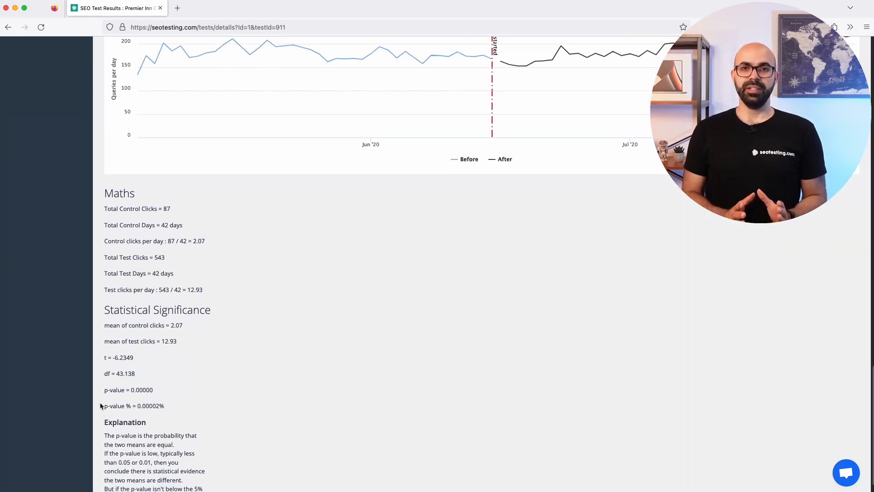